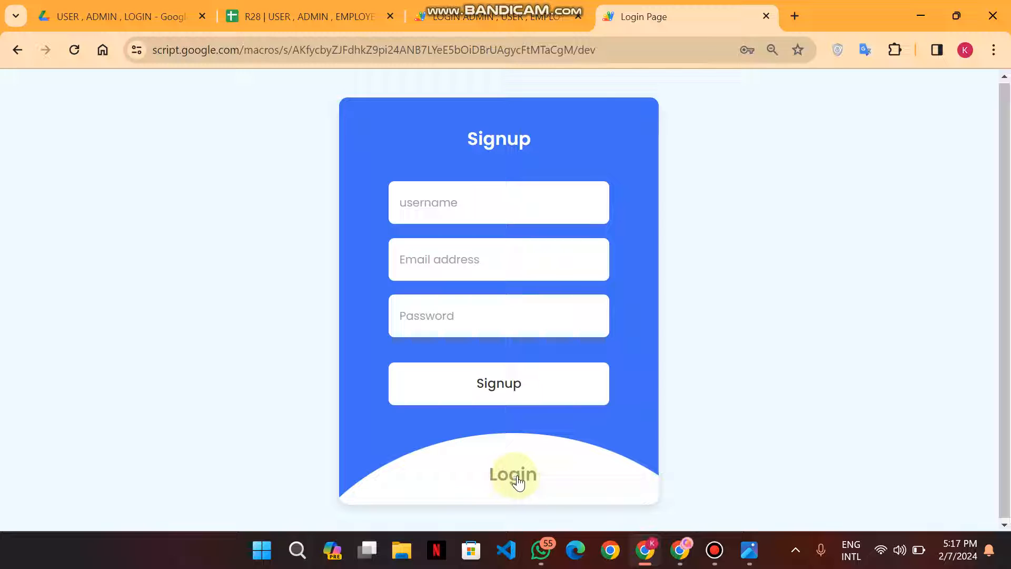
Step: Toggle the Login and Signup panels, enter username 'Ramiz' with email and password, and submit
left_click(513, 474)
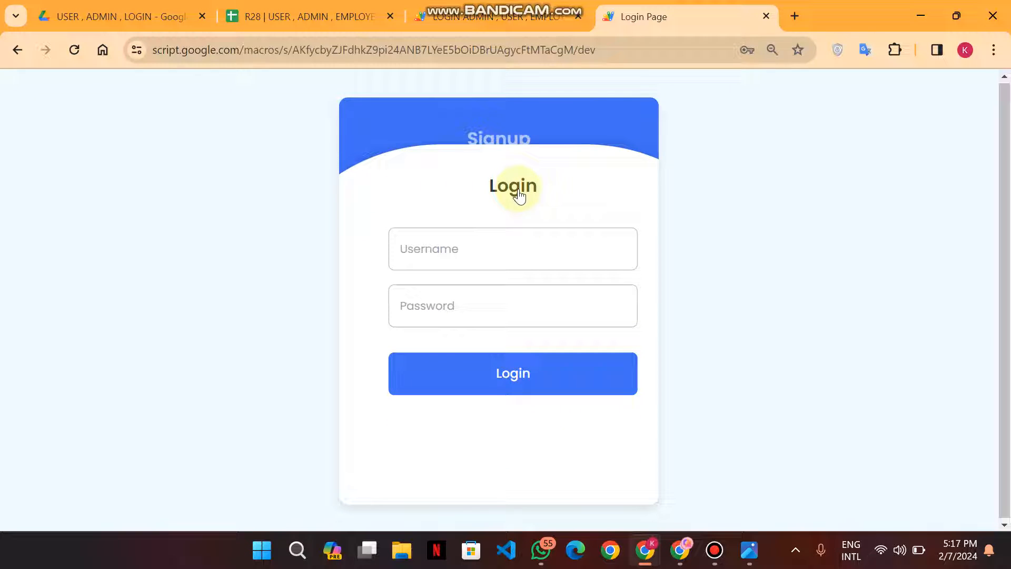
left_click(514, 185)
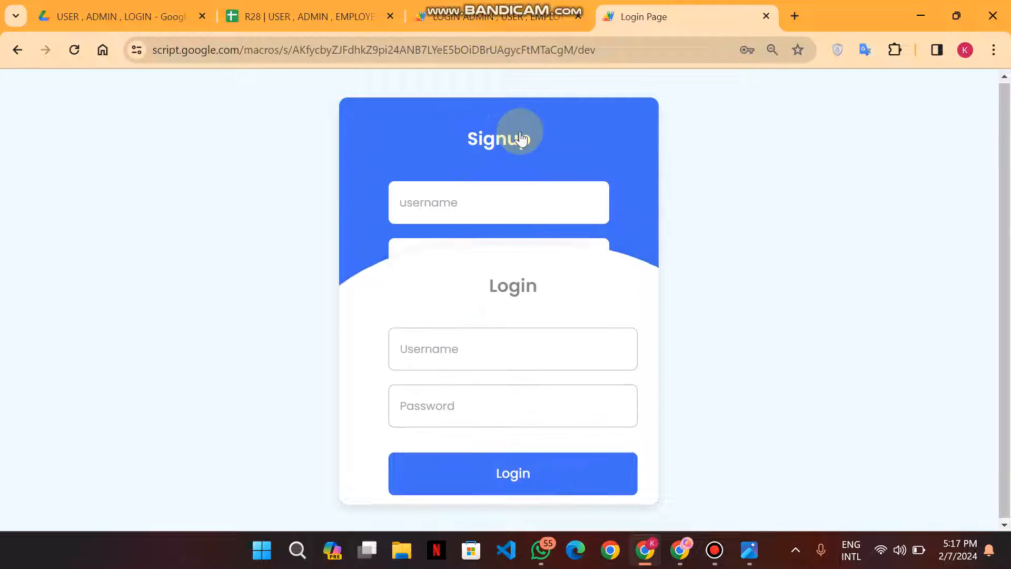
left_click(519, 131)
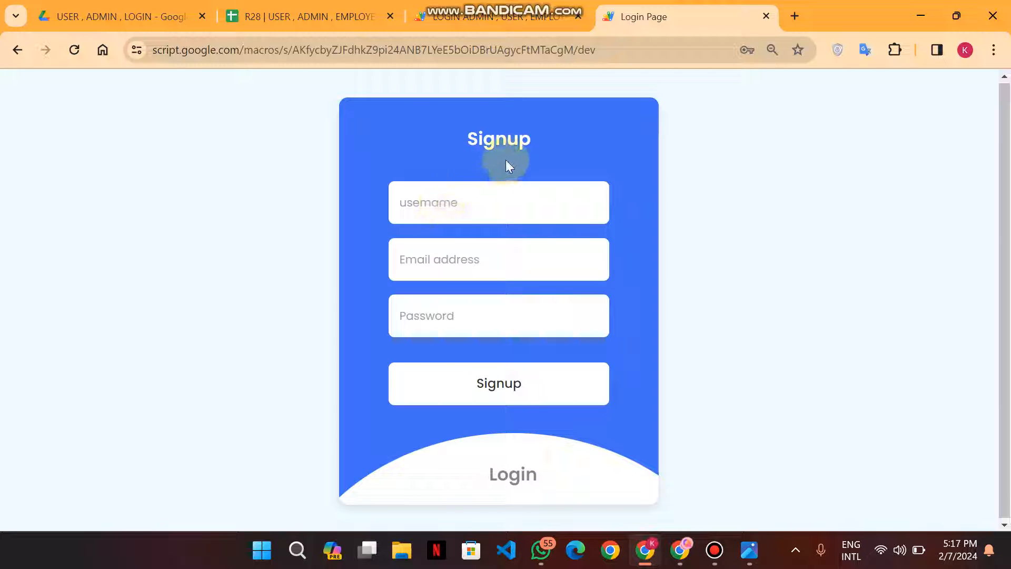
type("Ramiz")
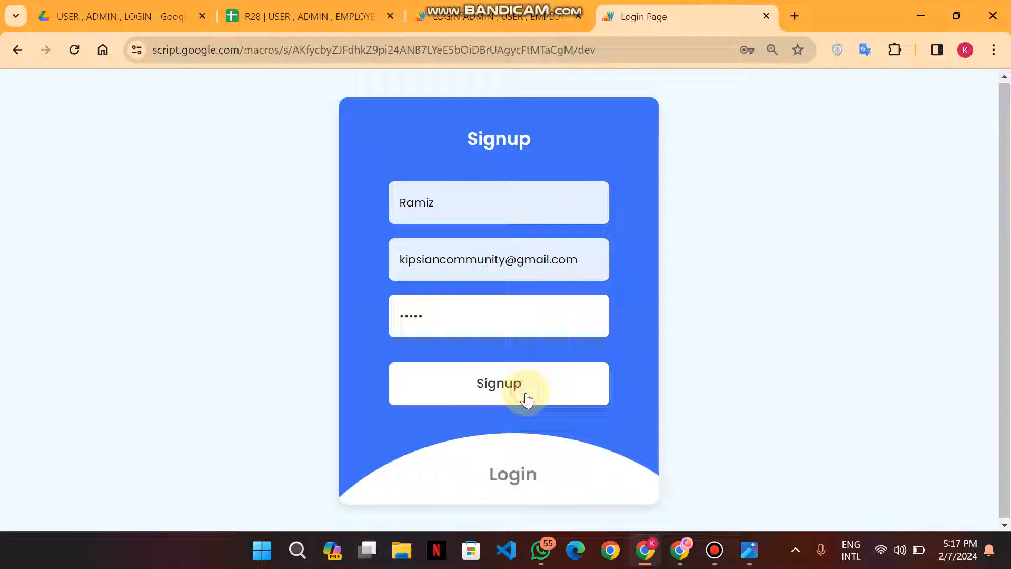
left_click(499, 383)
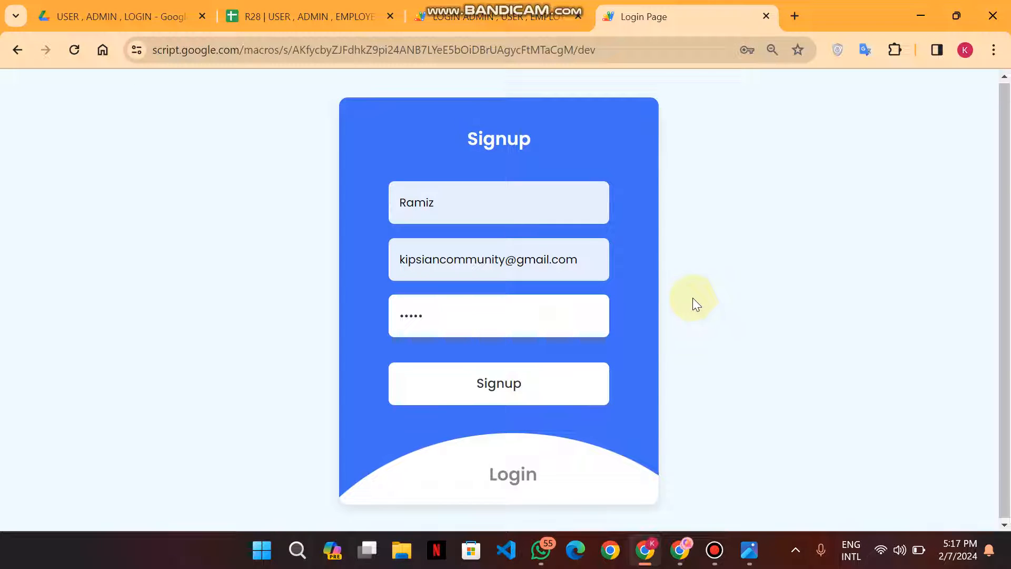
Step: Log in as the new Ramiz account and decline Chrome's save-password prompt
left_click(513, 474)
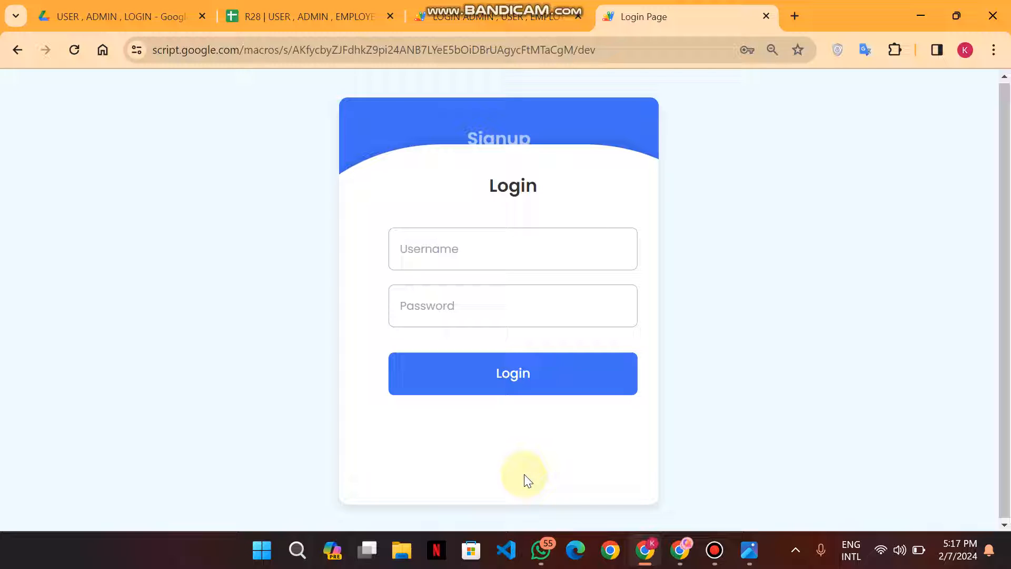
type("Ram")
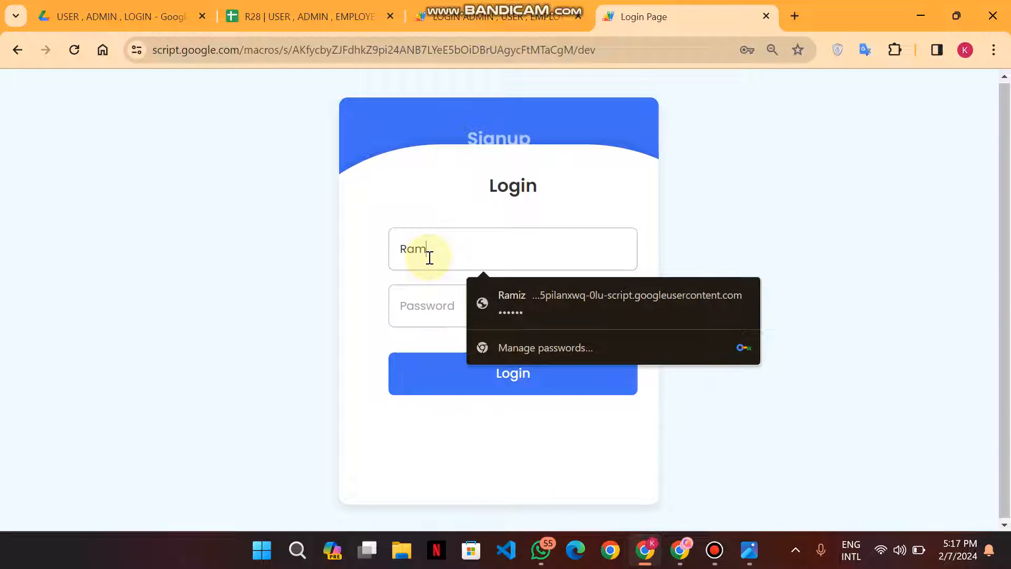
left_click(431, 305)
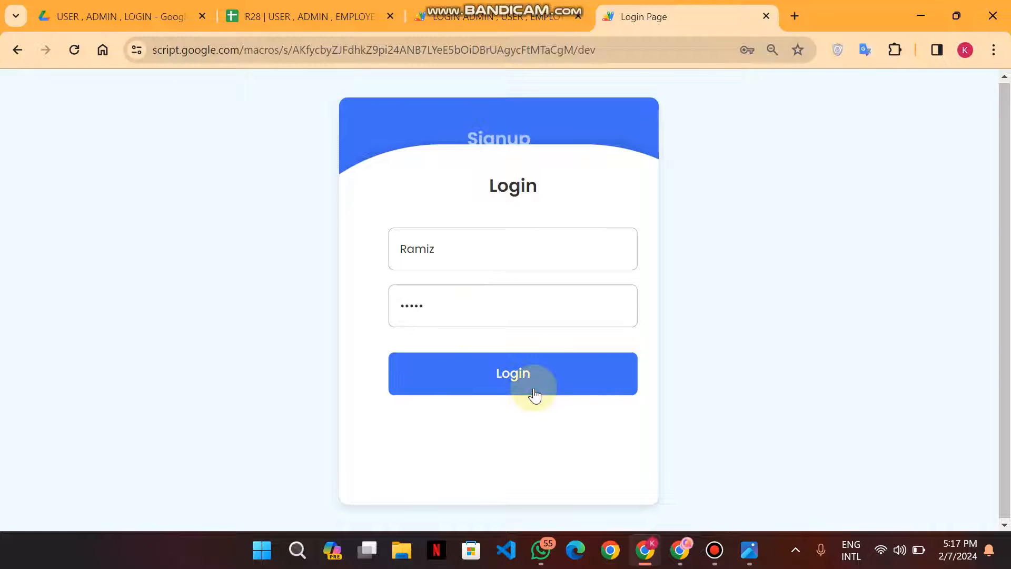
left_click(513, 373)
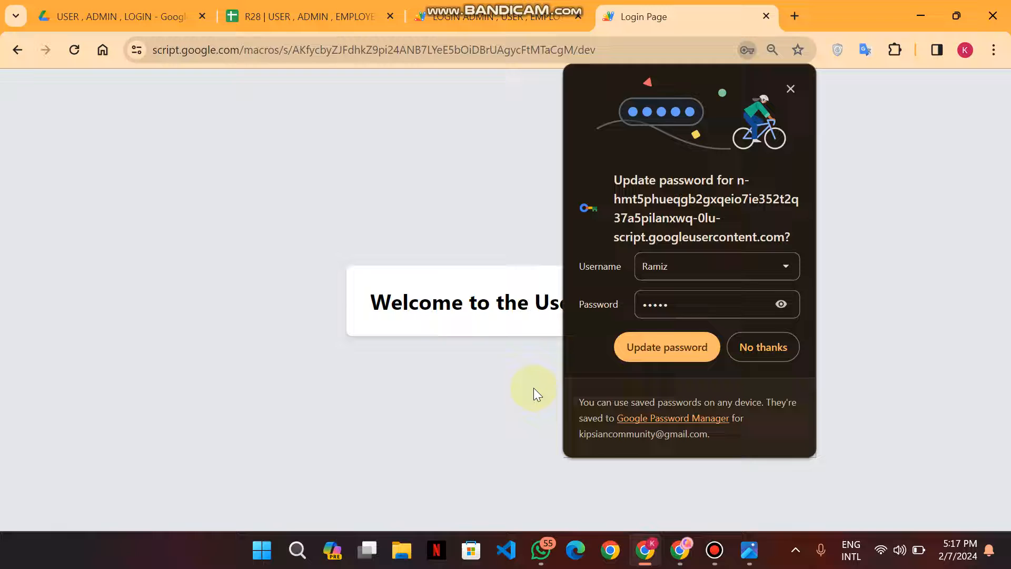
left_click(763, 347)
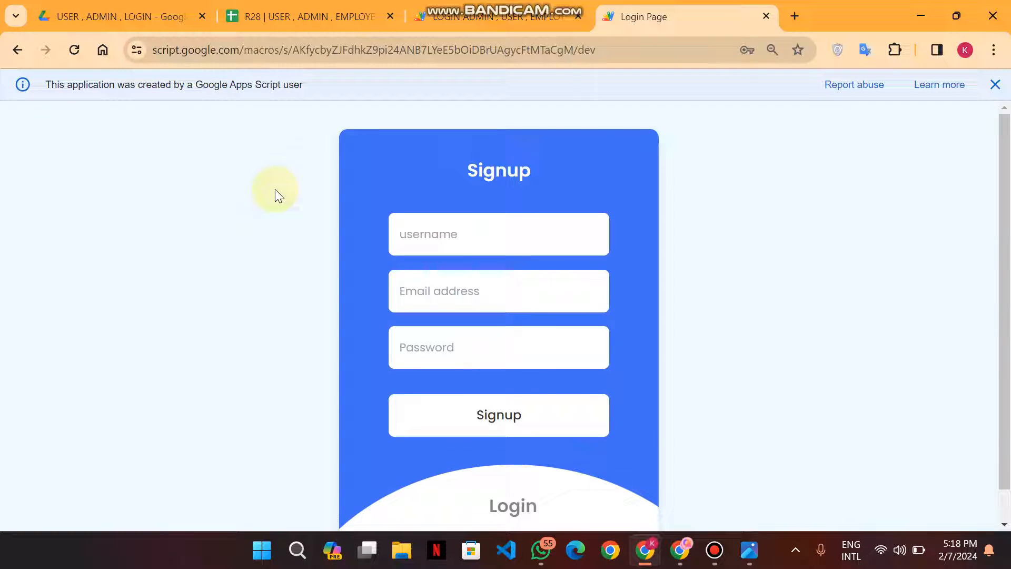
left_click(513, 505)
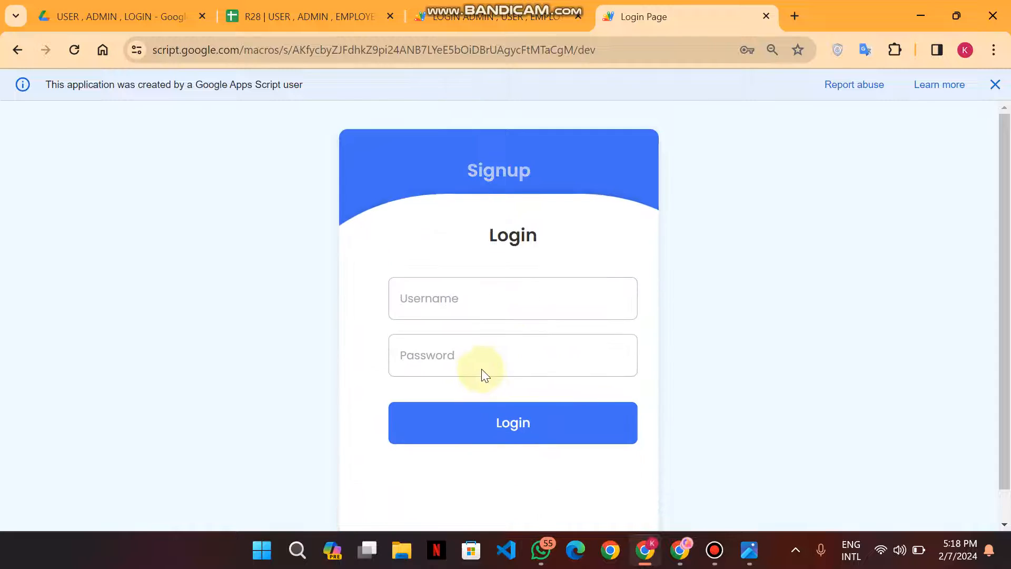
type("Ramiz1")
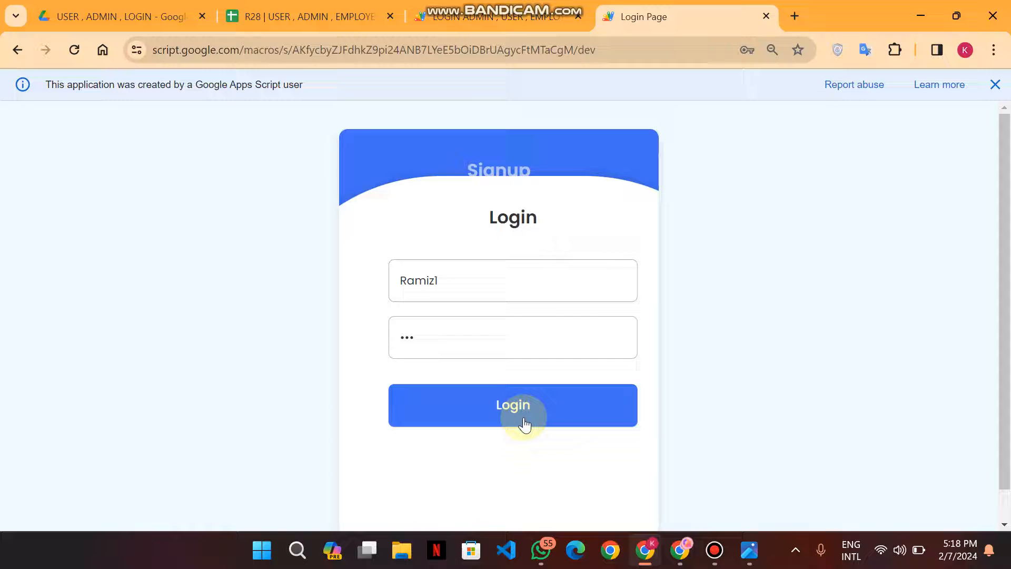
left_click(513, 405)
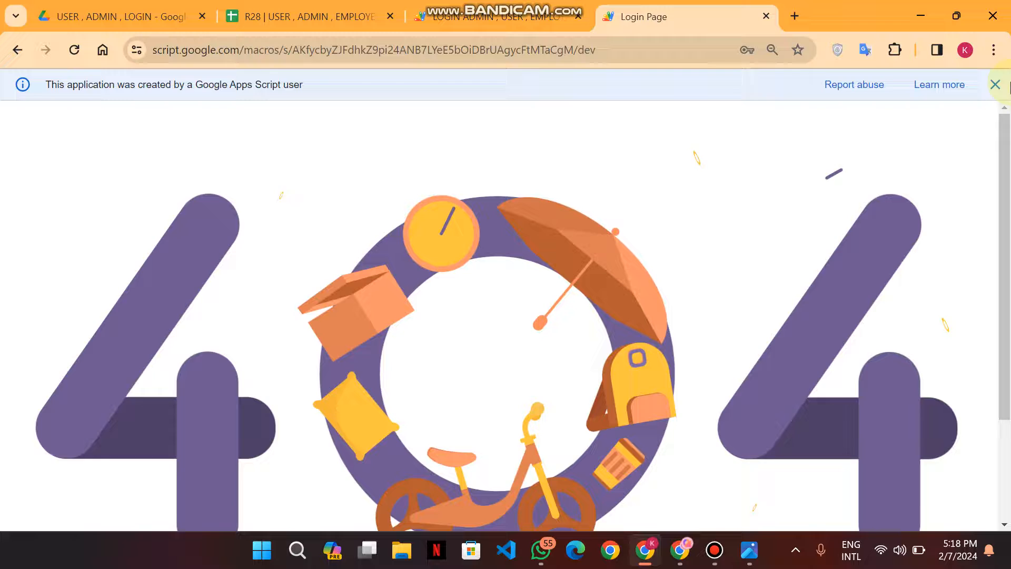
left_click(995, 85)
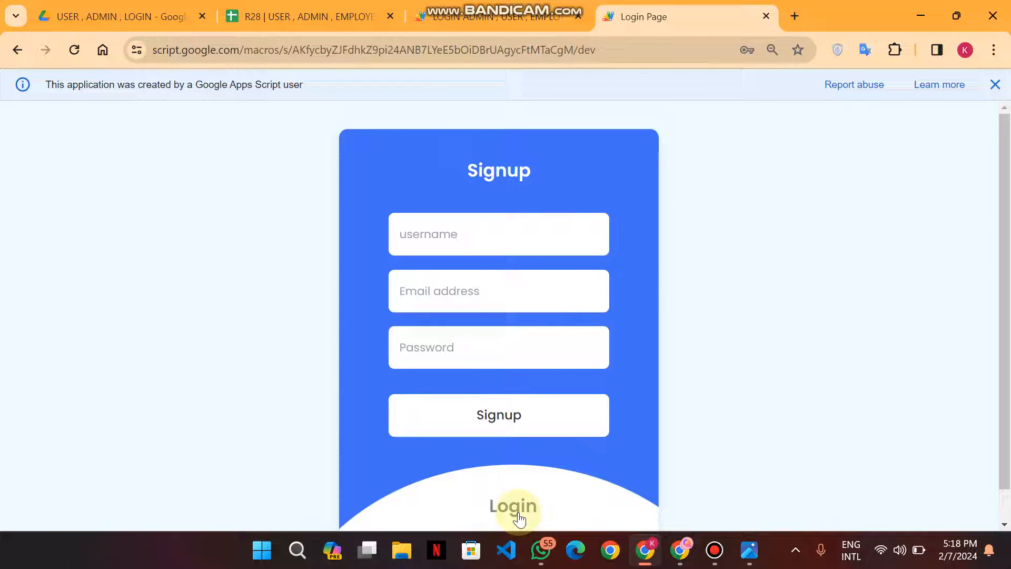
Step: Switch to the R28 spreadsheet and inspect the new Ramiz row in Sheet1
left_click(513, 505)
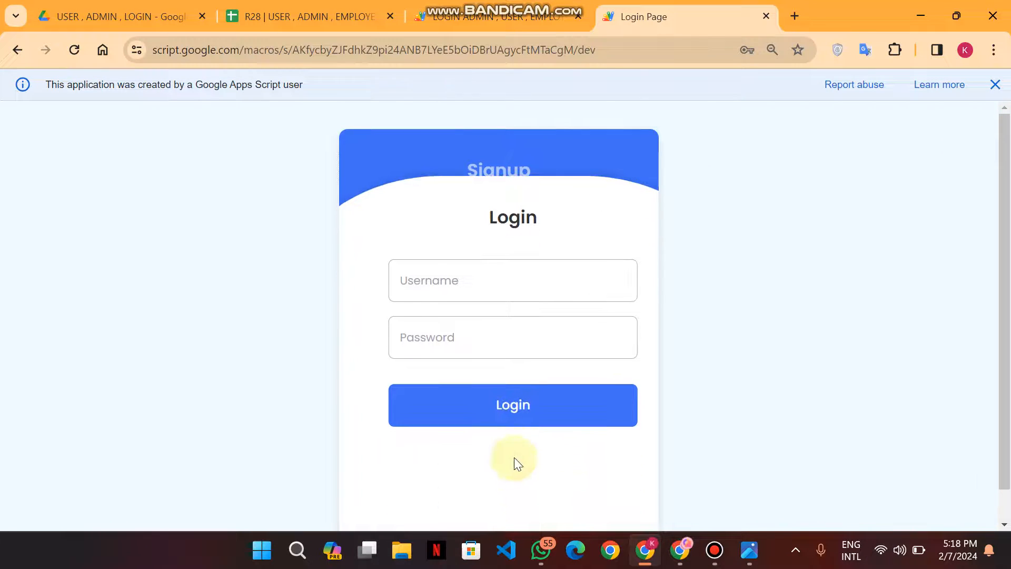
mouse_move(486, 257)
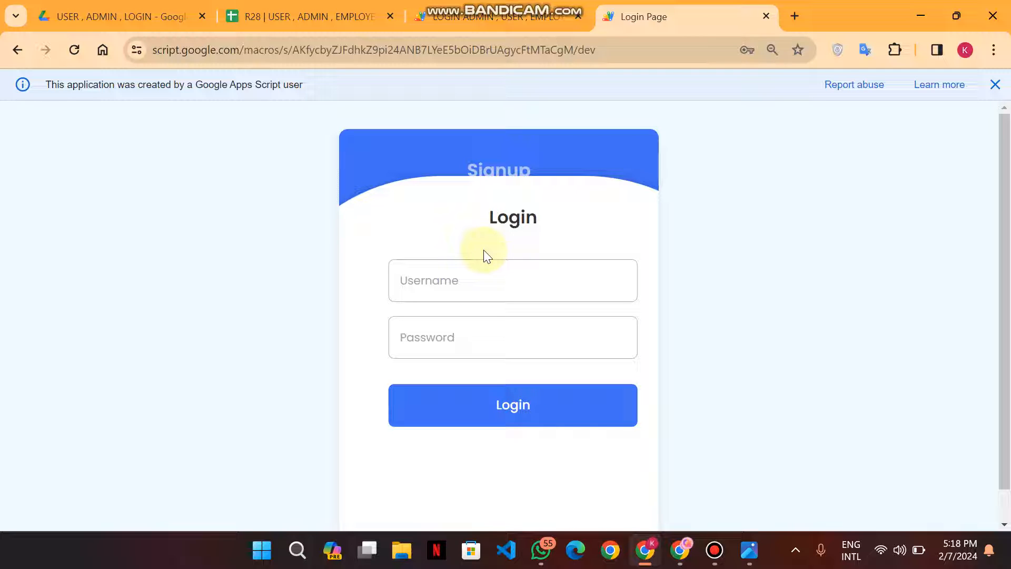
left_click(311, 16)
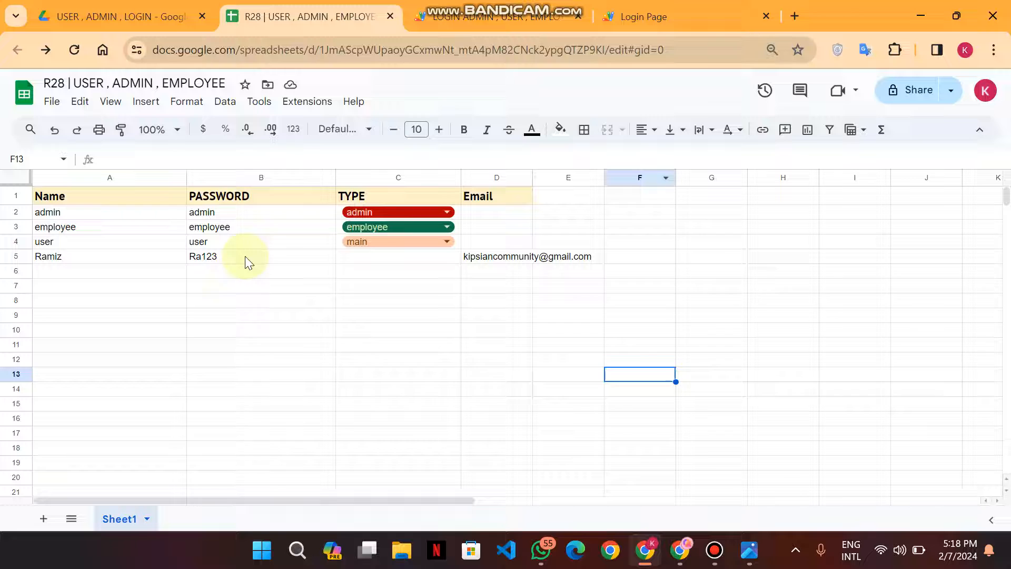
left_click(261, 300)
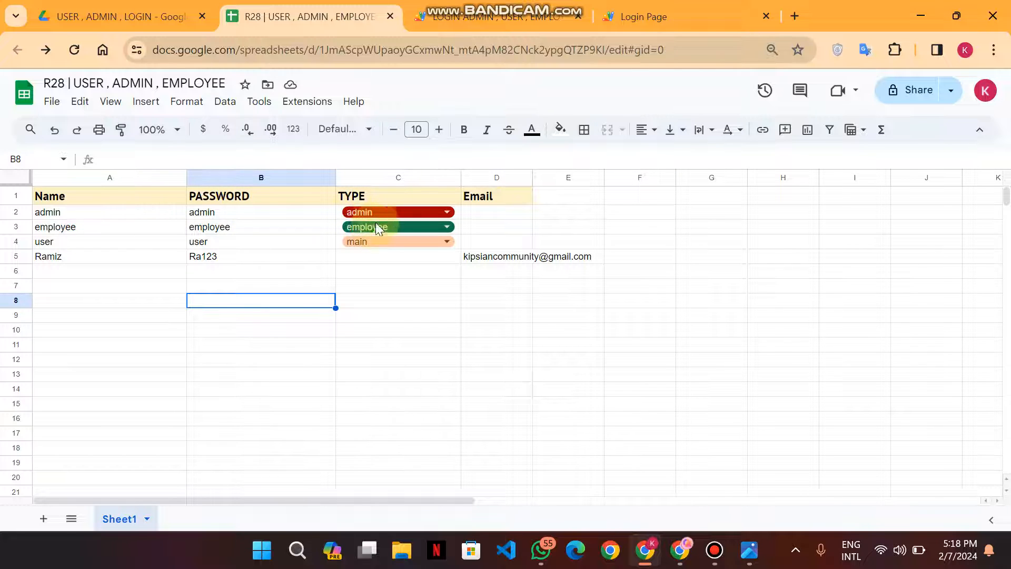
mouse_move(327, 242)
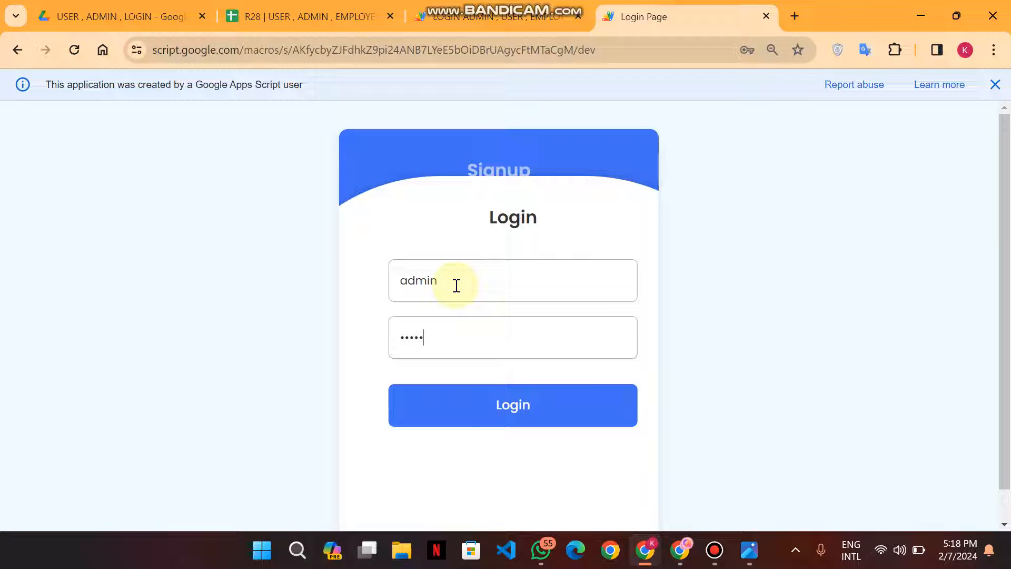
Step: Submit the entered admin credentials and wait for the Admin page to load
left_click(512, 405)
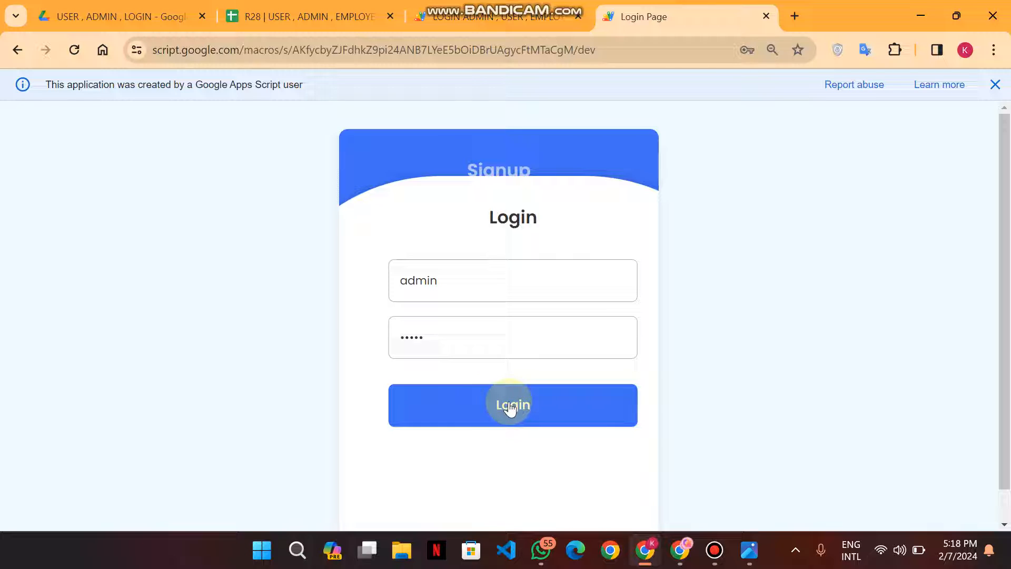
left_click(513, 405)
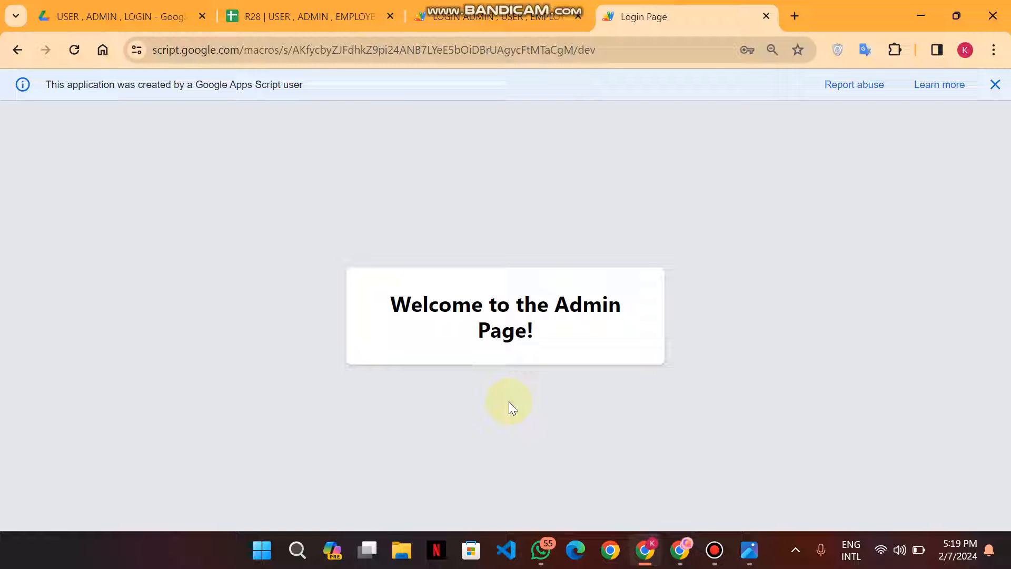
mouse_move(389, 218)
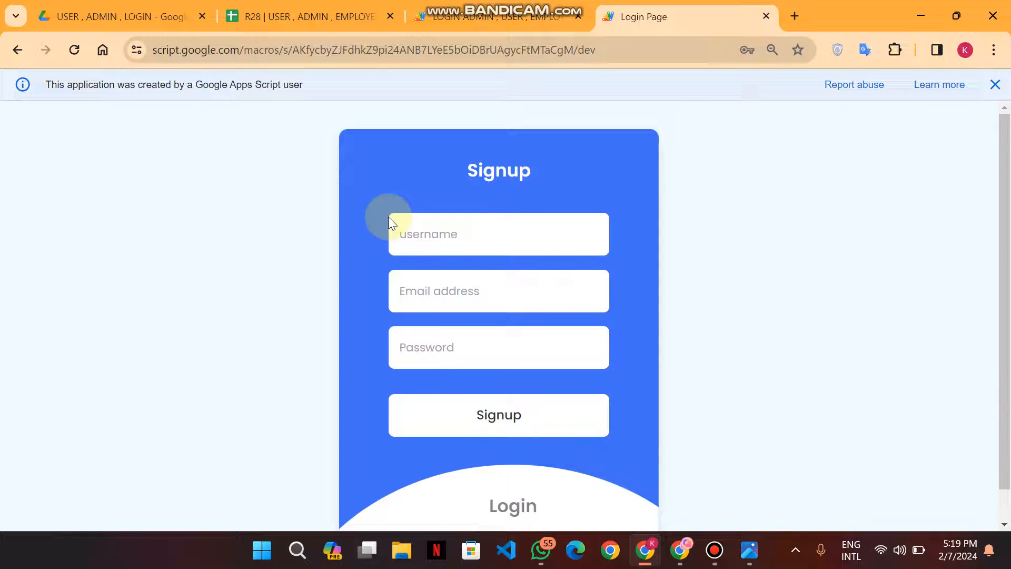
Step: Log in with username 'employee' and its password to open the Employee page
left_click(512, 506)
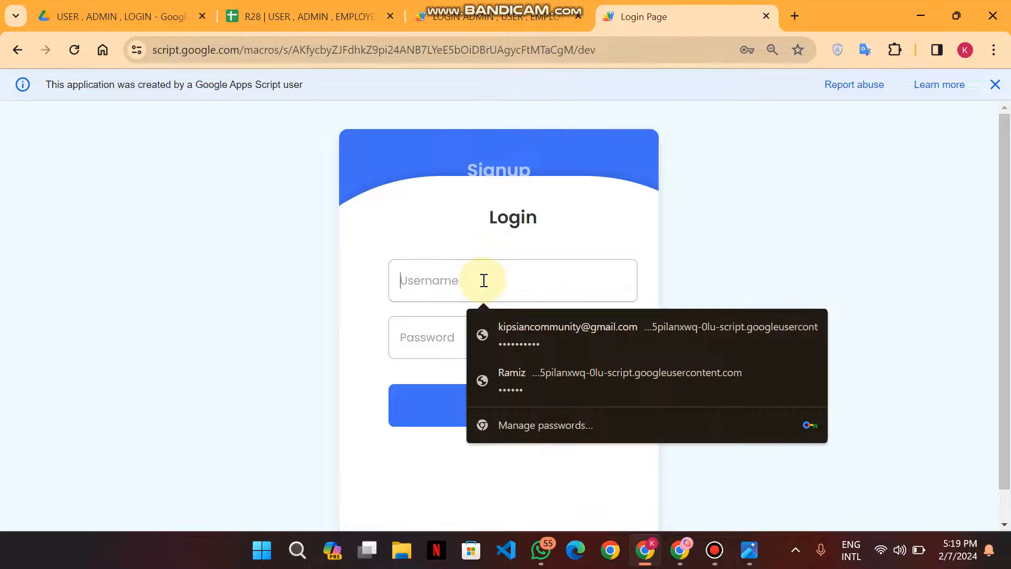
type("employee")
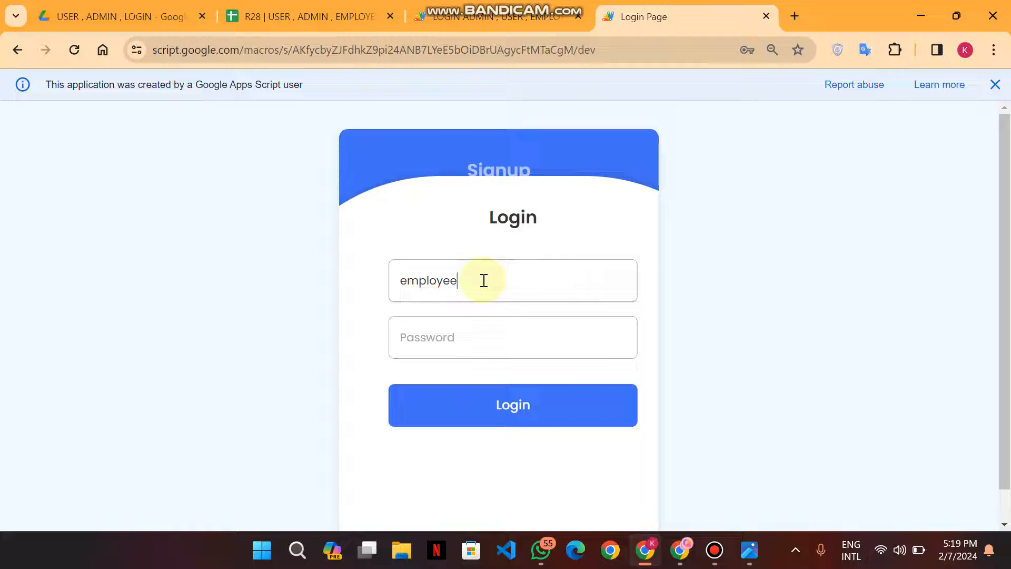
type("••••")
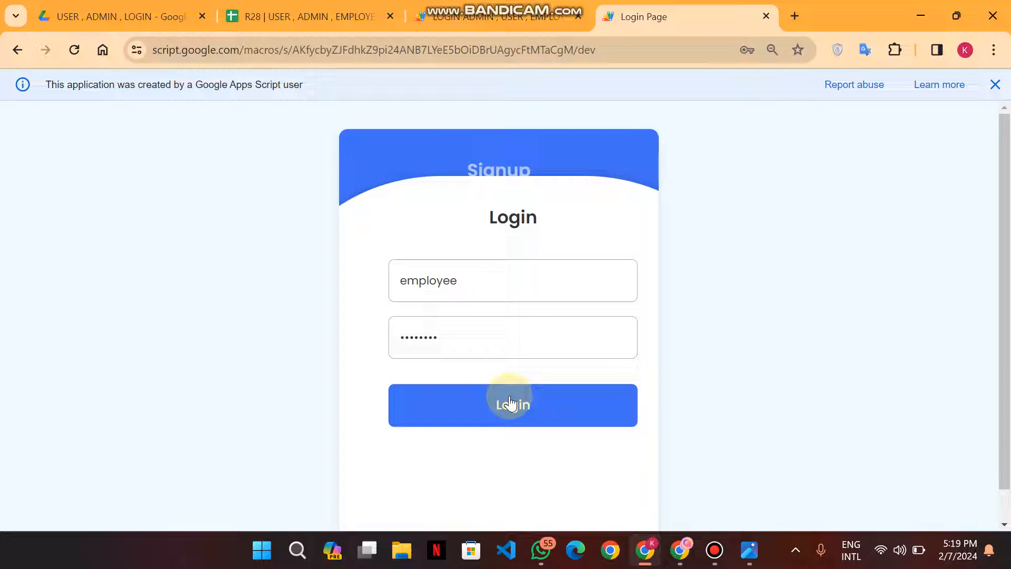
left_click(512, 405)
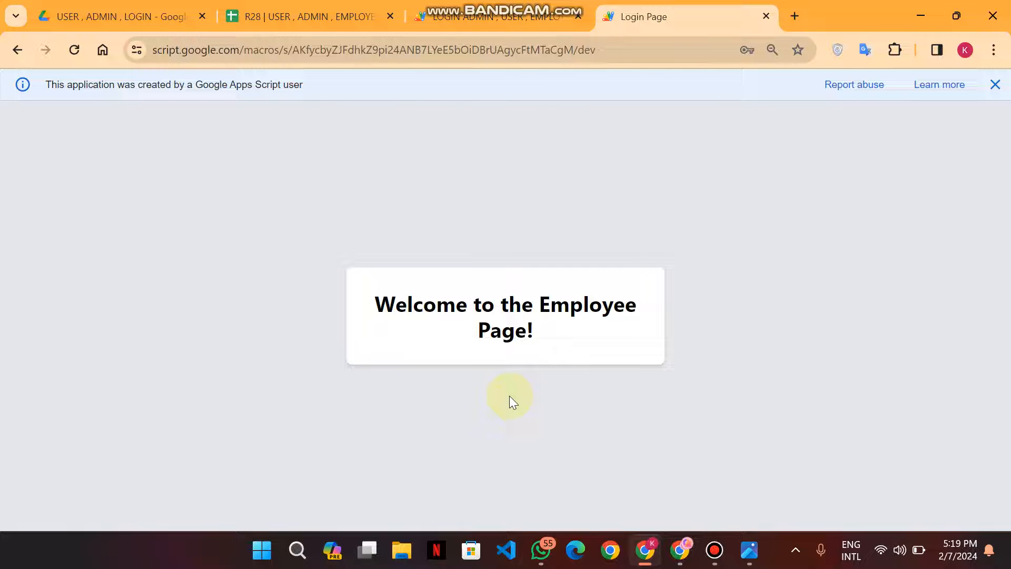
mouse_move(544, 152)
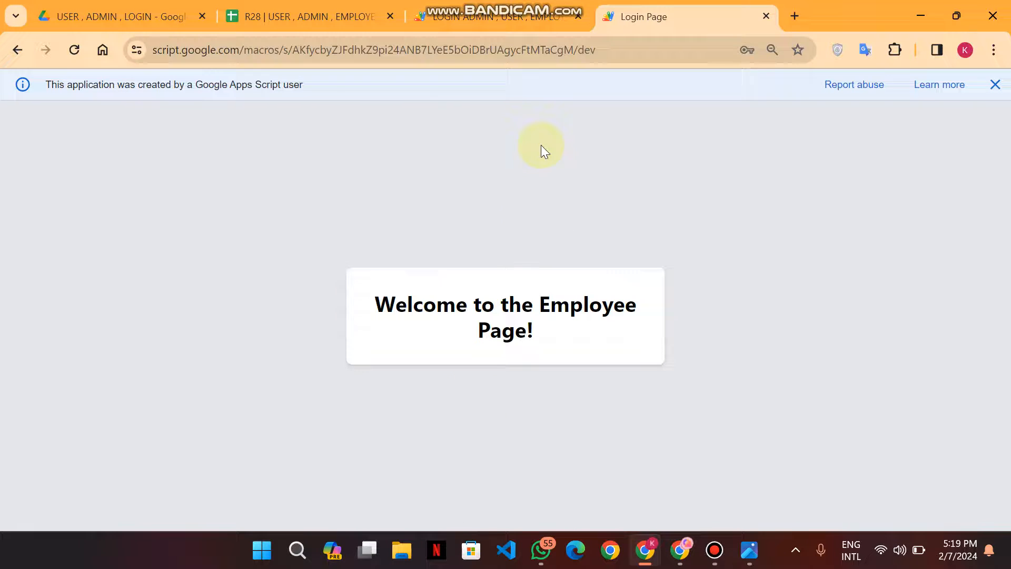
mouse_move(613, 152)
type("u")
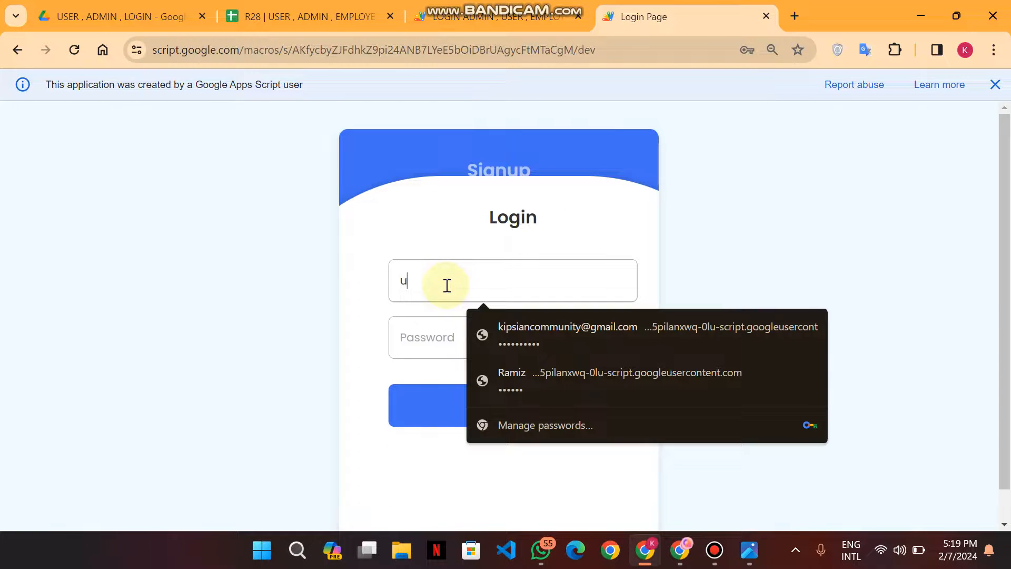
Step: Log in with the user account, reach the 404 page, then return to the accounts spreadsheet
type("ser")
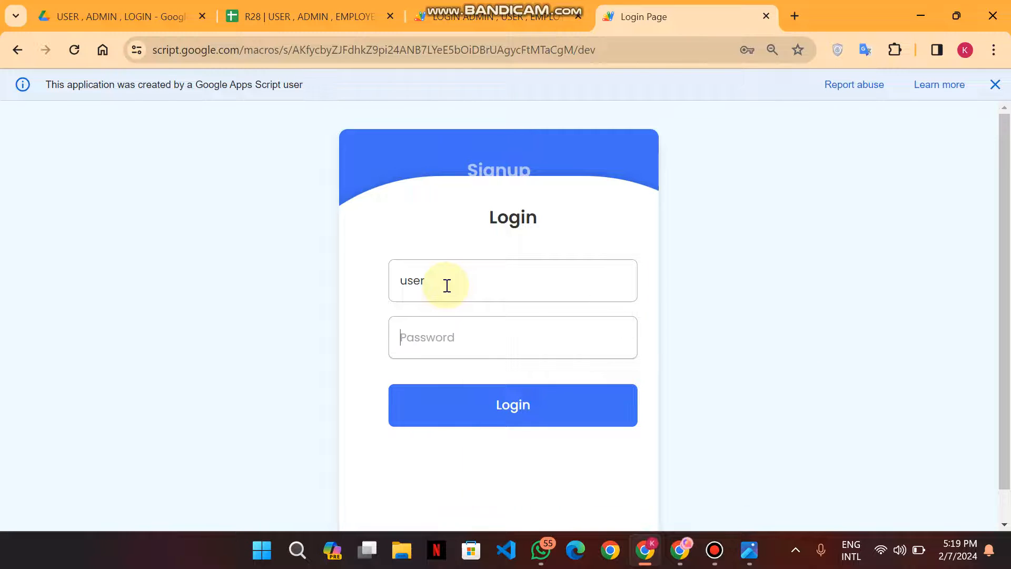
left_click(539, 405)
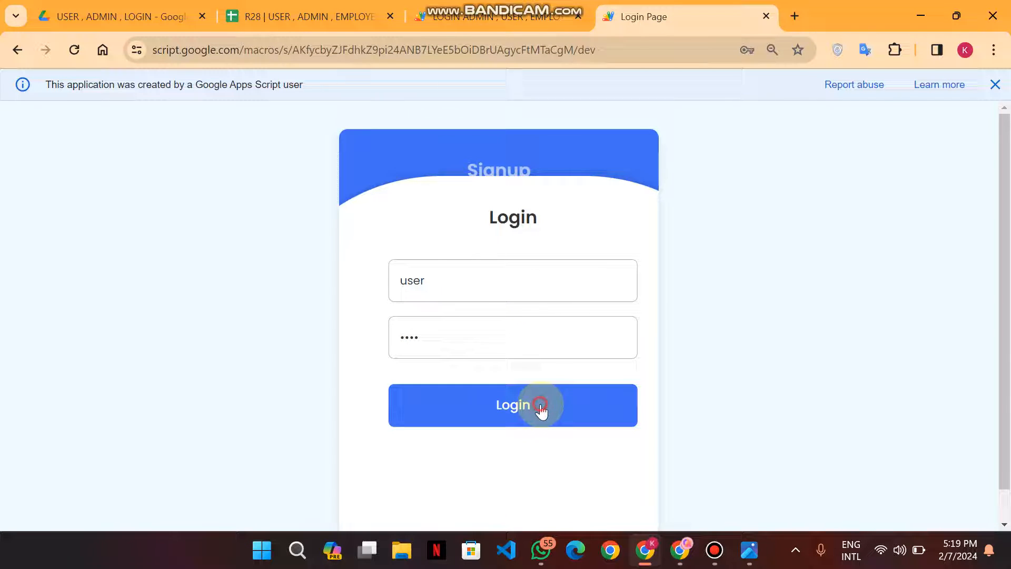
left_click(540, 405)
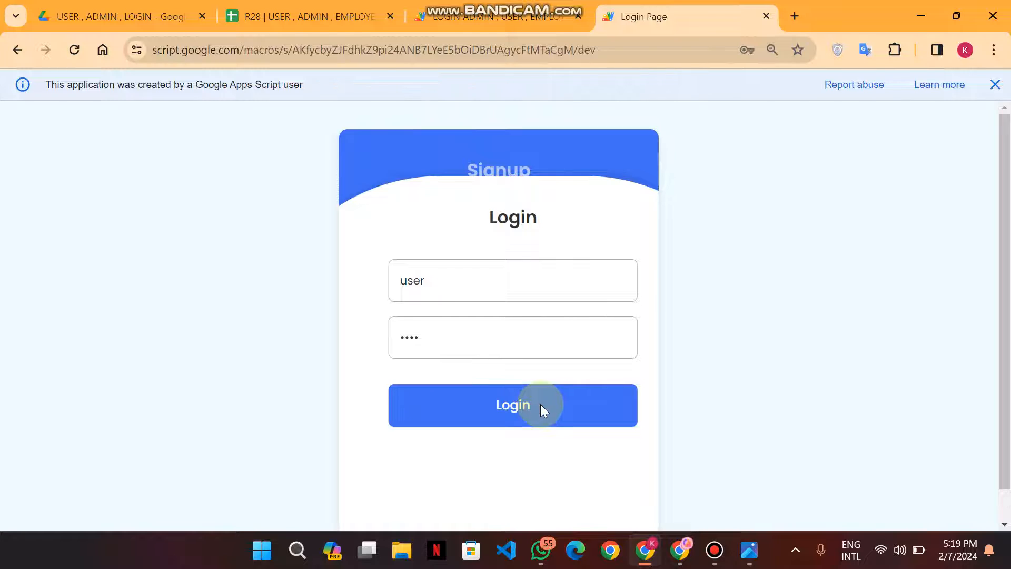
left_click(539, 405)
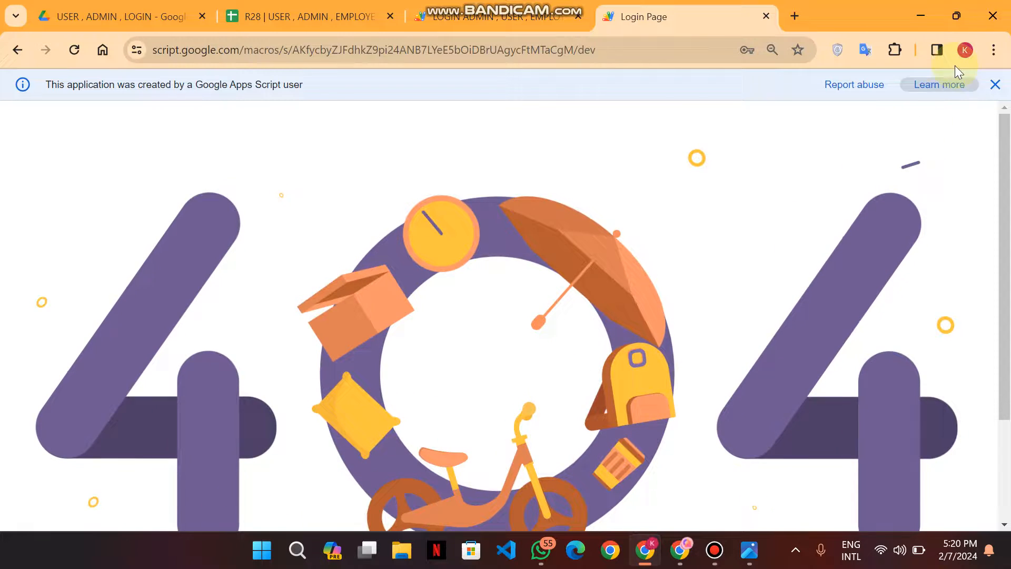
left_click(995, 84)
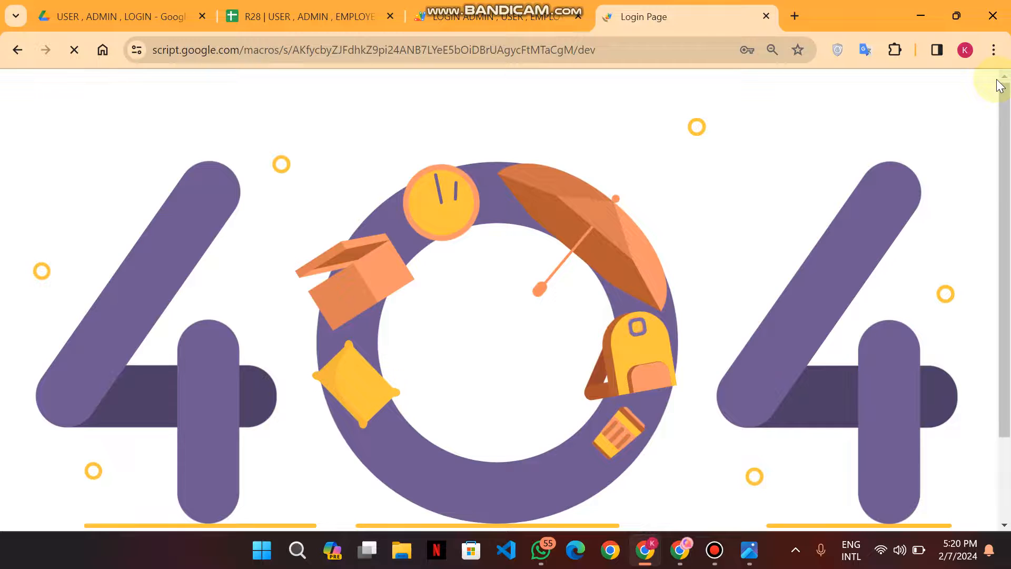
left_click(309, 16)
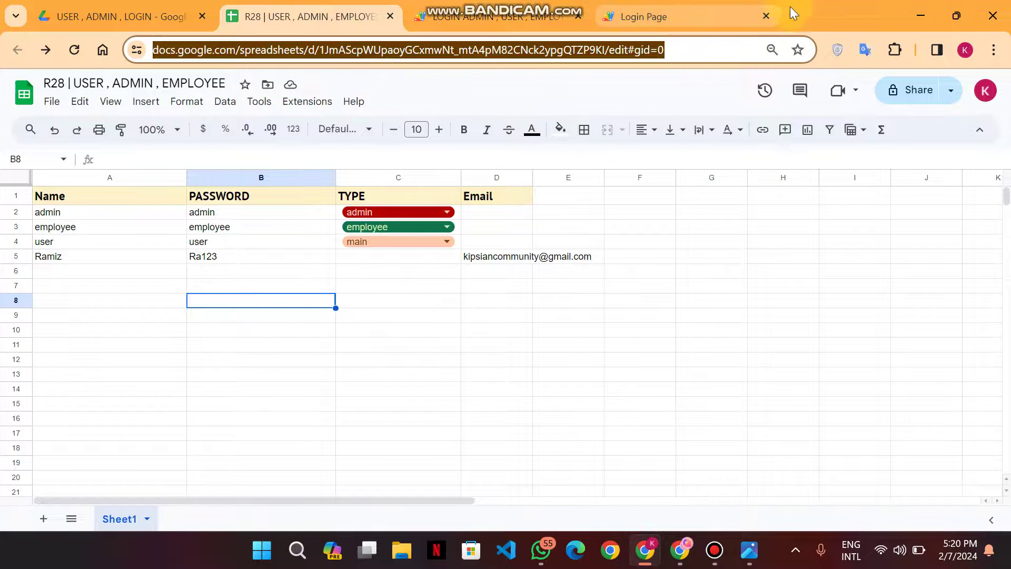
Step: Load the spreadsheet's /copy link in a new tab and choose Make a copy
left_click(862, 16)
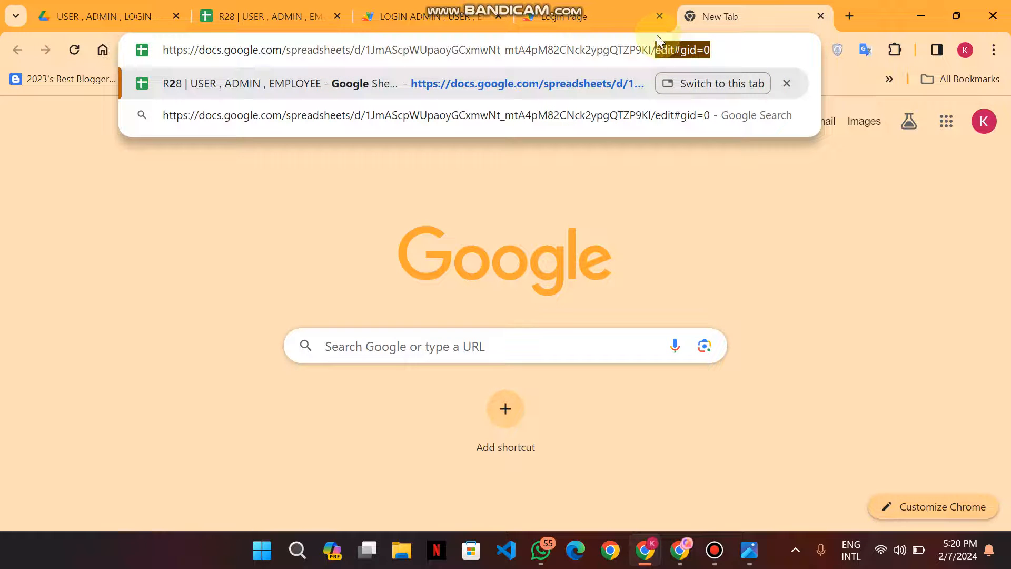
type("copy")
key("Enter")
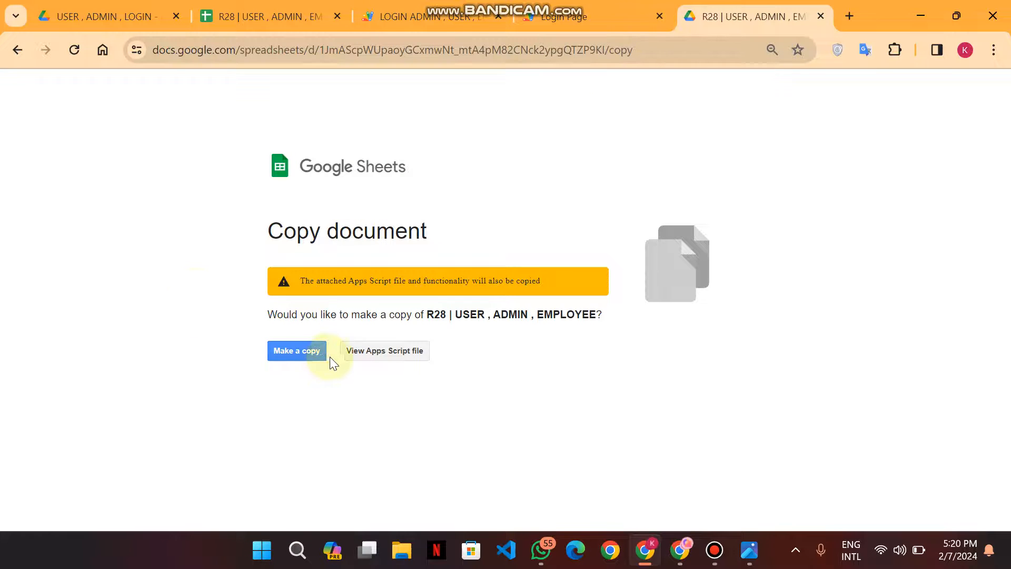
left_click(296, 350)
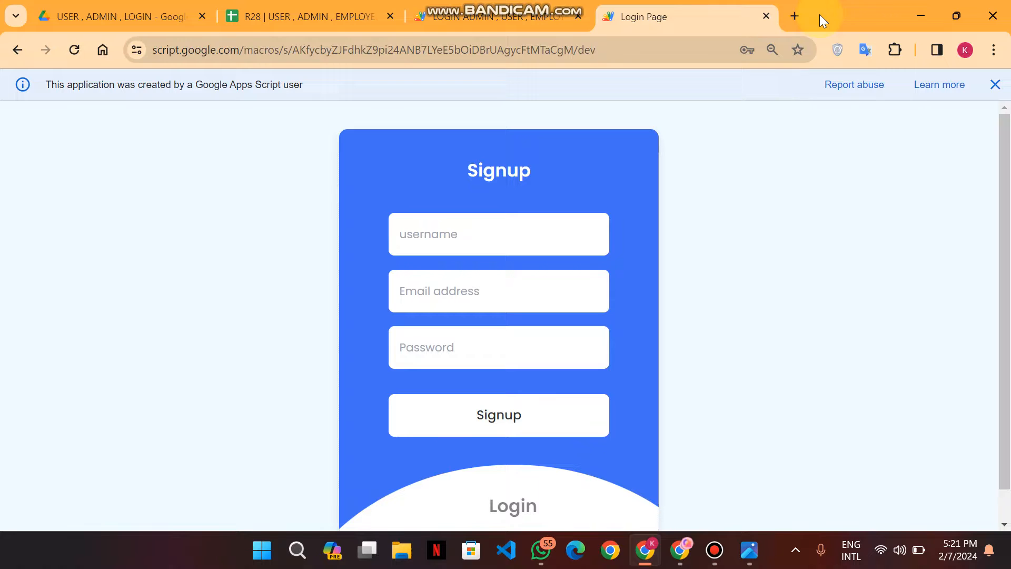
Step: Close the 'created by a Google Apps Script user' banner above the signup form
left_click(996, 84)
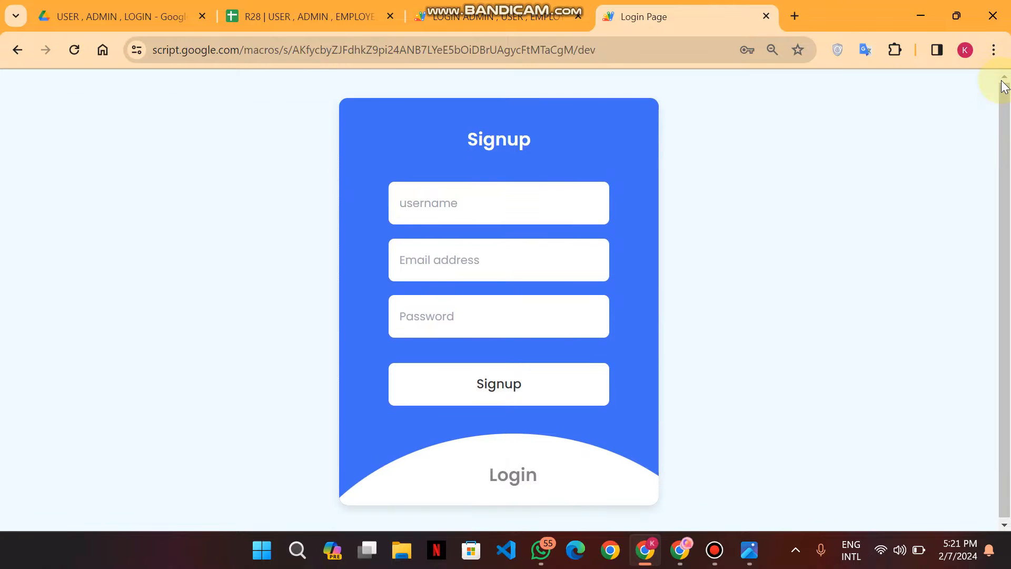
mouse_move(1002, 84)
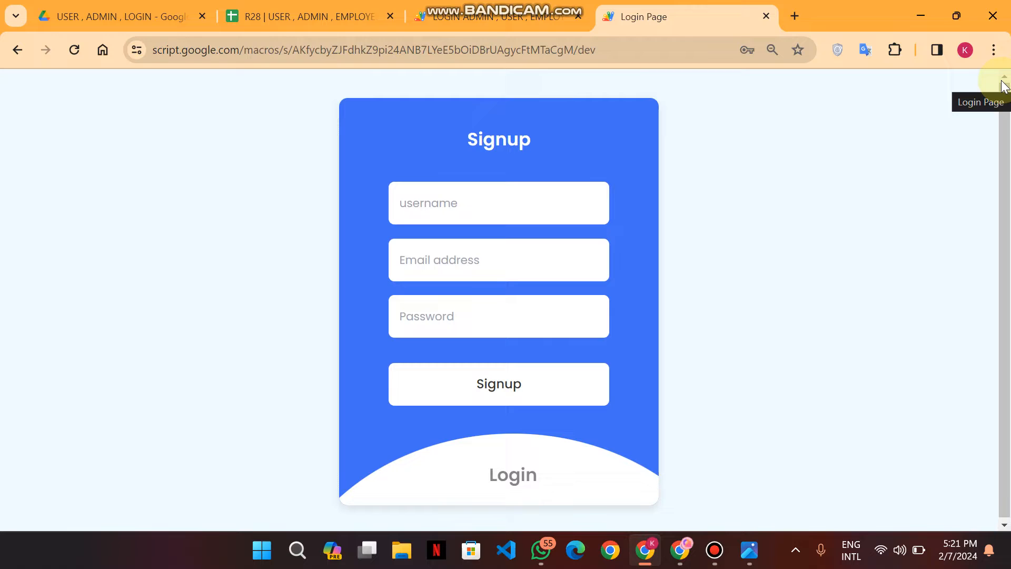